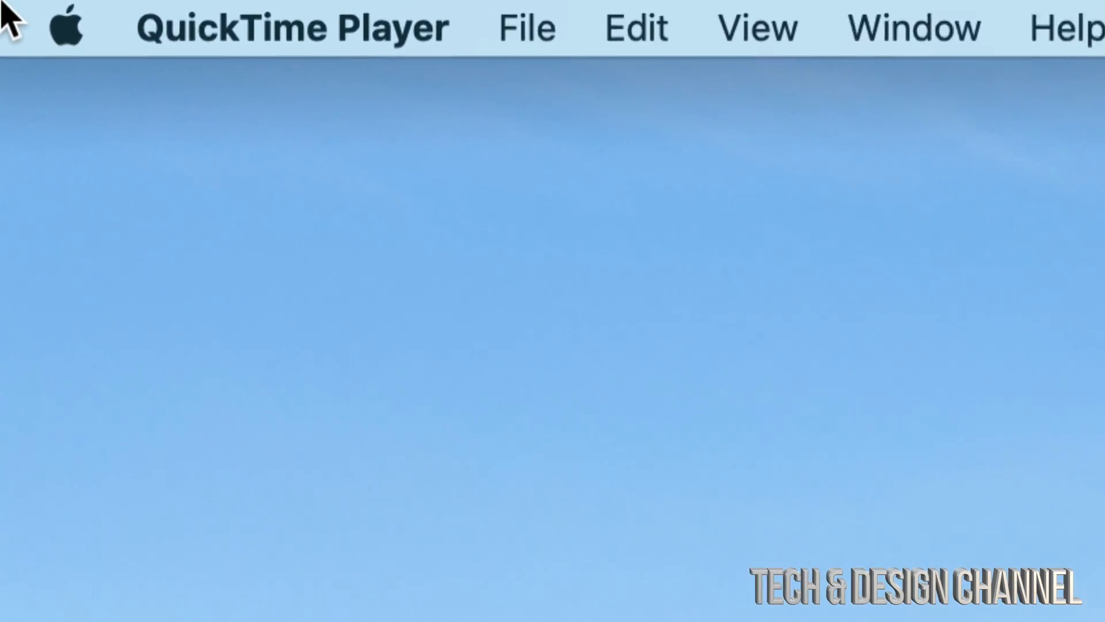
Launch the App Store from the Apple menu
click(65, 28)
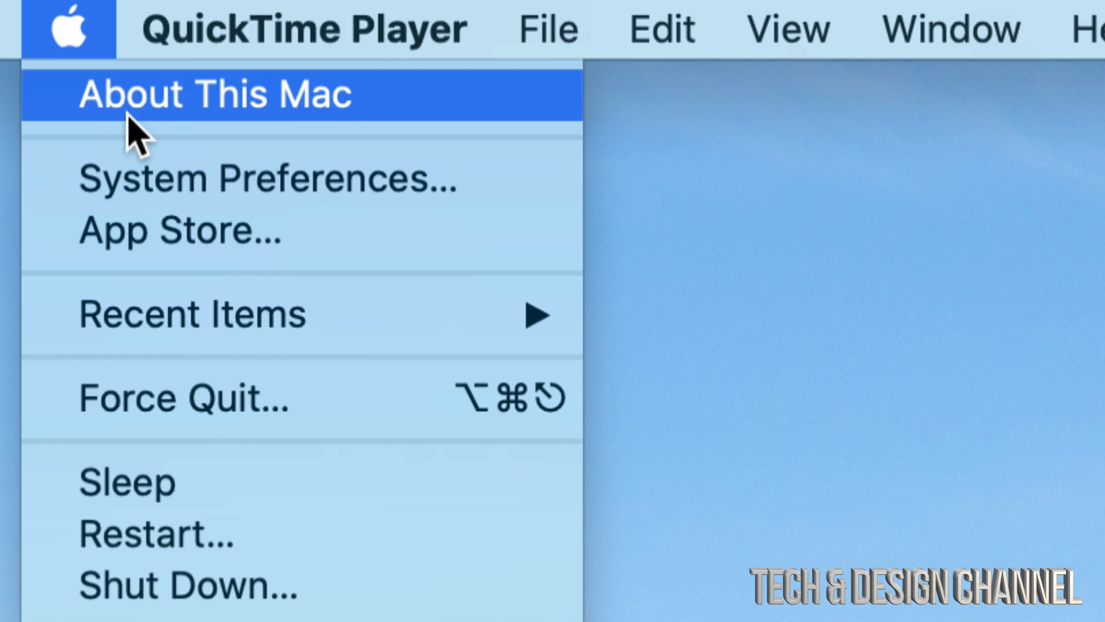
mouse_move(226, 231)
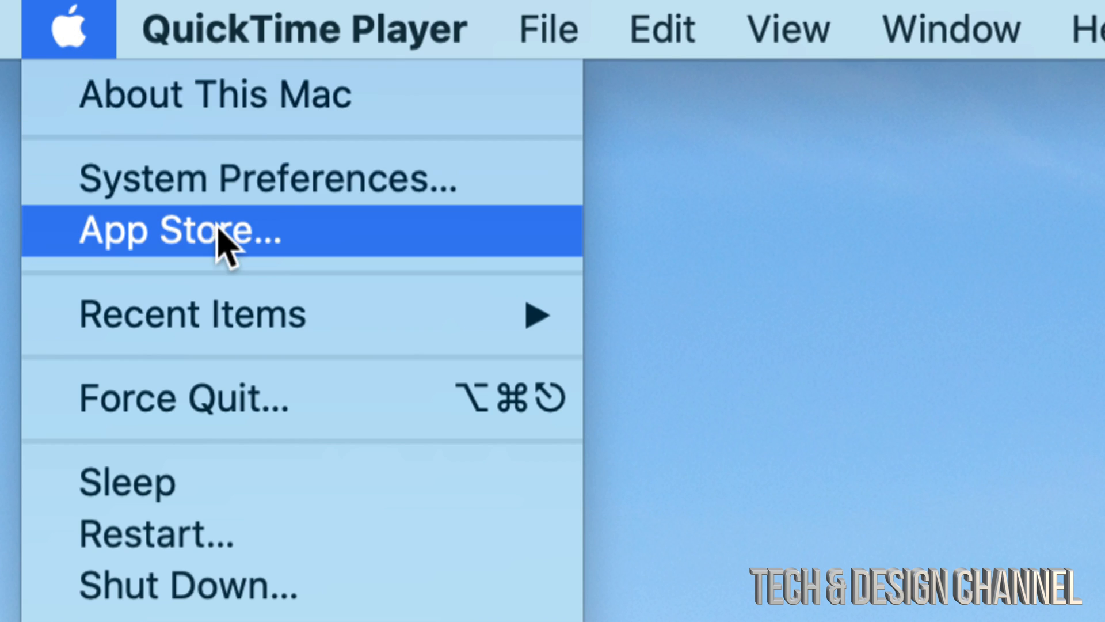
click(211, 232)
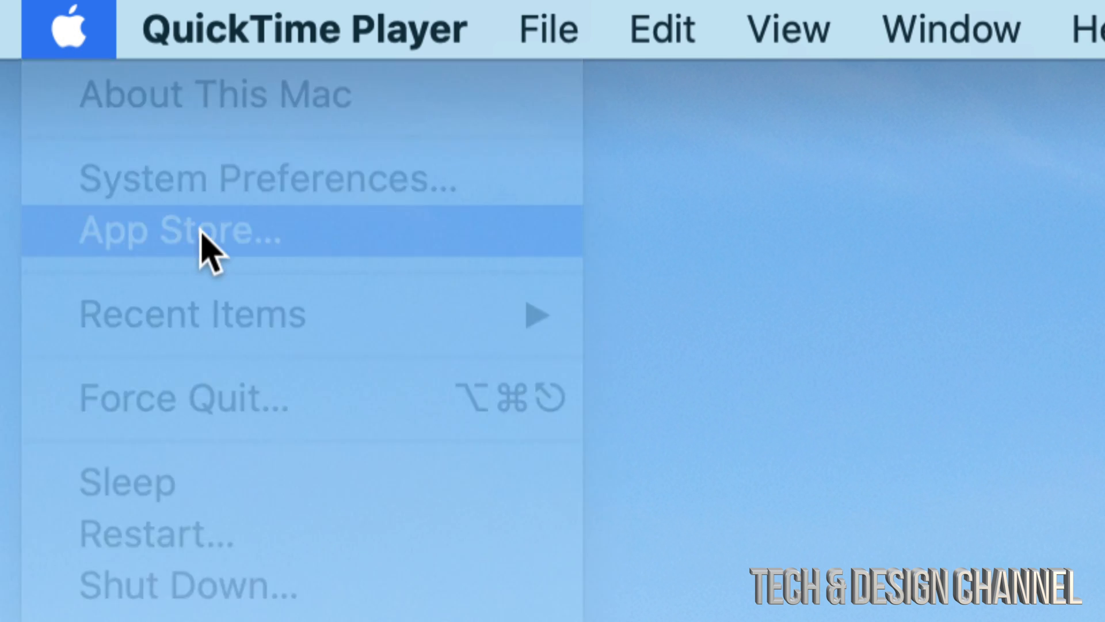
Search the App Store for "final cut pro"
click(177, 231)
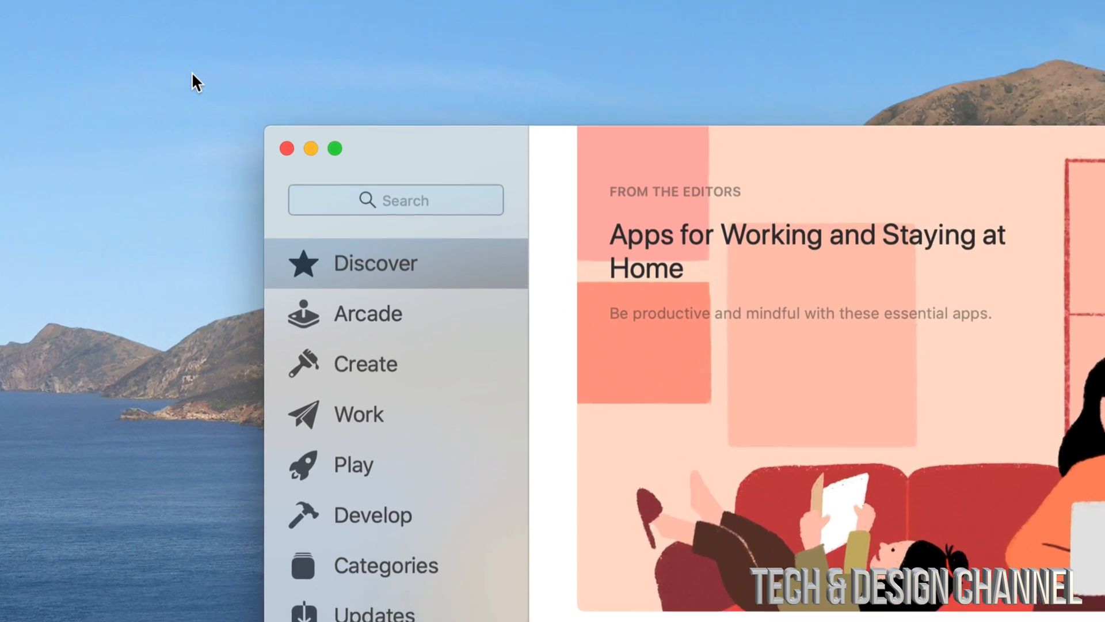
click(395, 201)
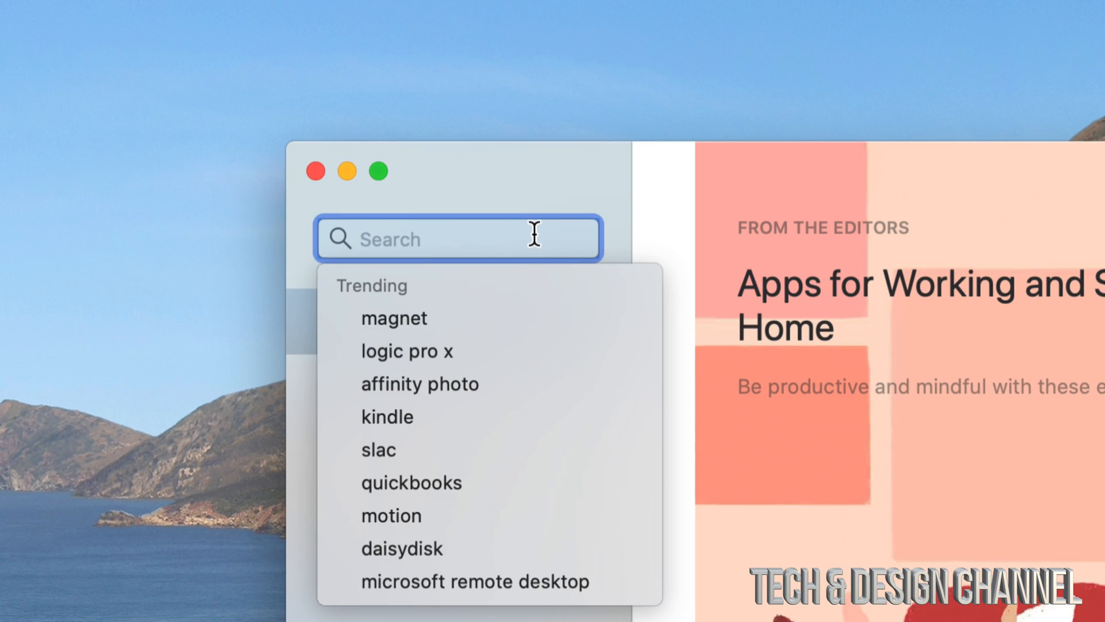
text(final cut pro)
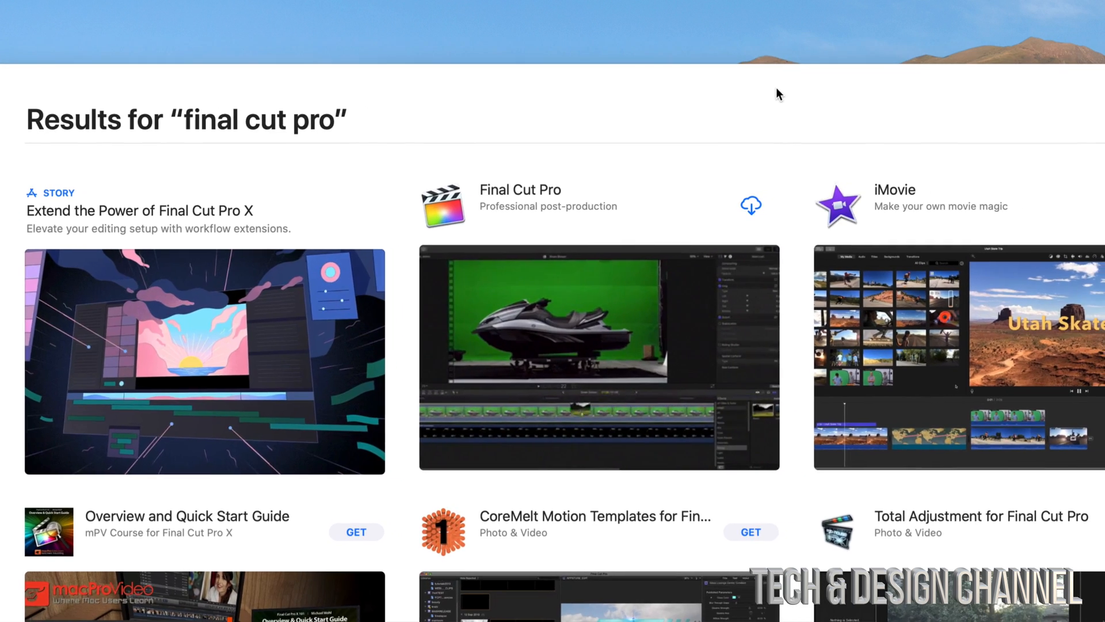
Scroll through the search results to locate Final Cut Pro's download option
scroll(up, 3)
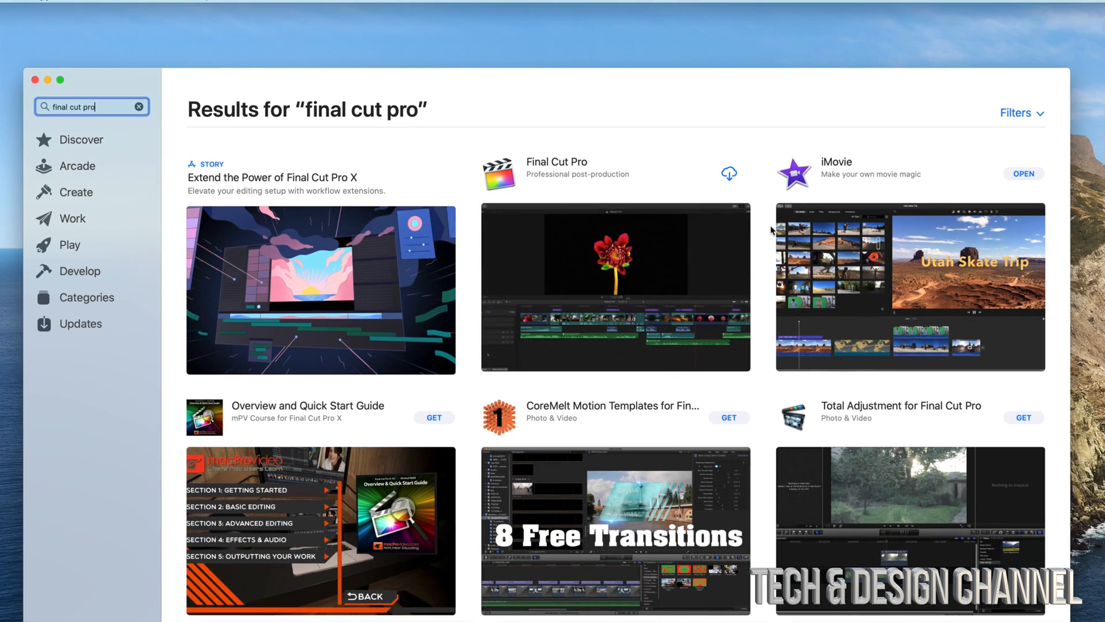
scroll(down, 3)
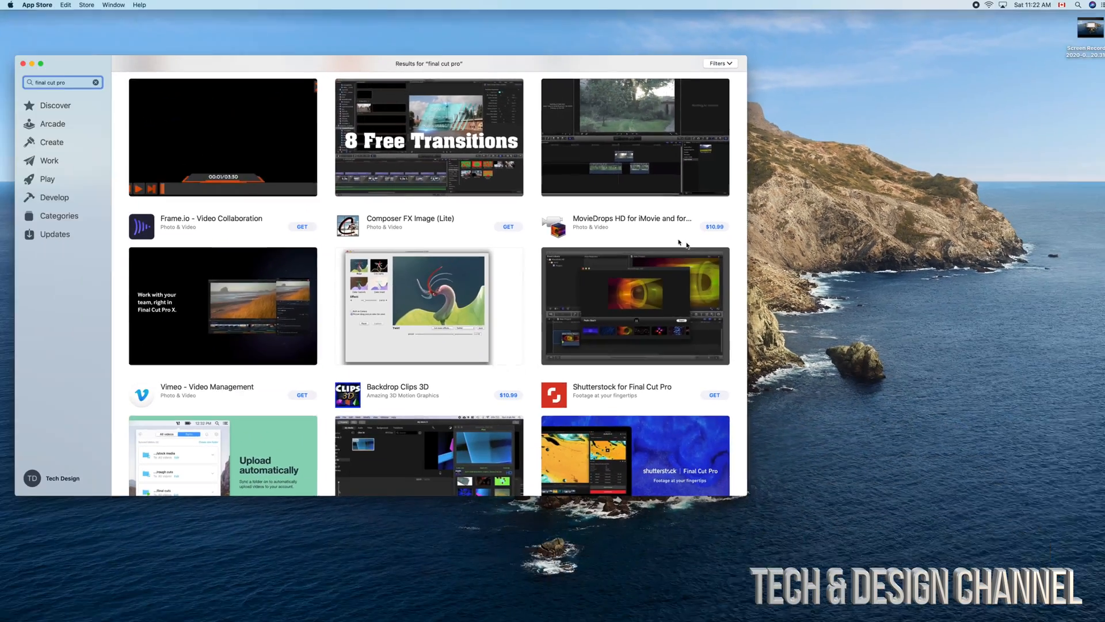
scroll(up, 3)
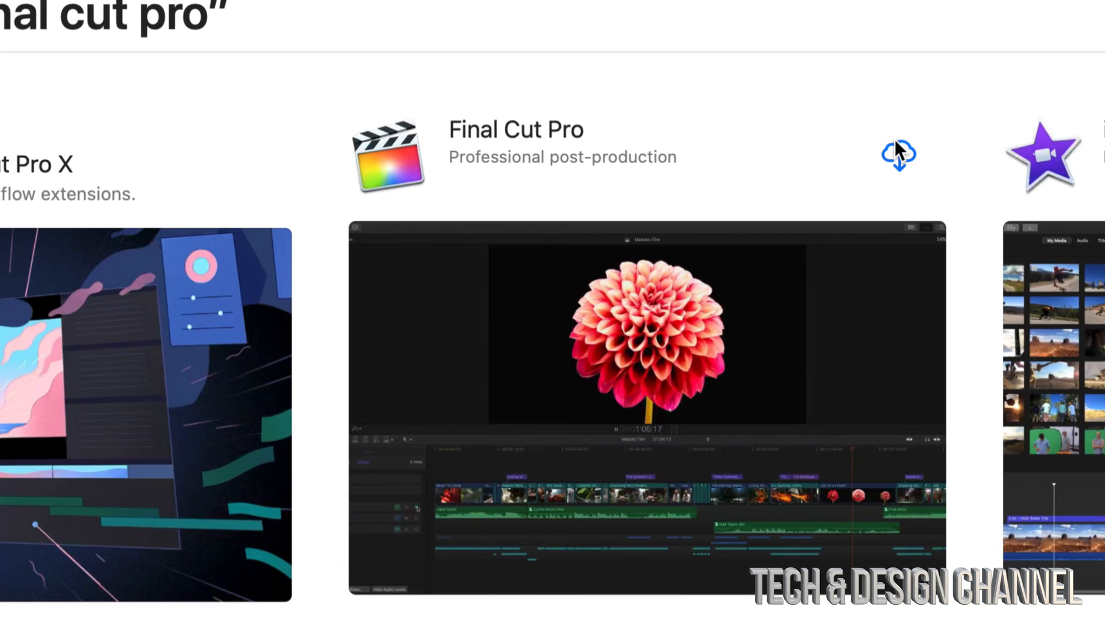
mouse_move(907, 162)
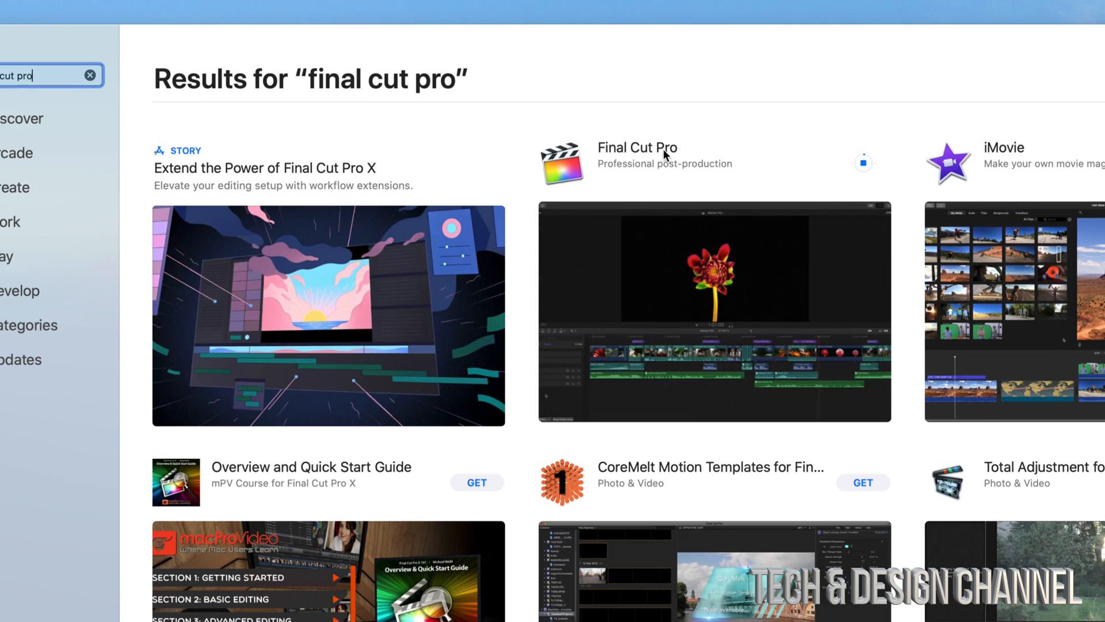
Open Final Cut Pro's product page and scroll through its details while it downloads
click(636, 155)
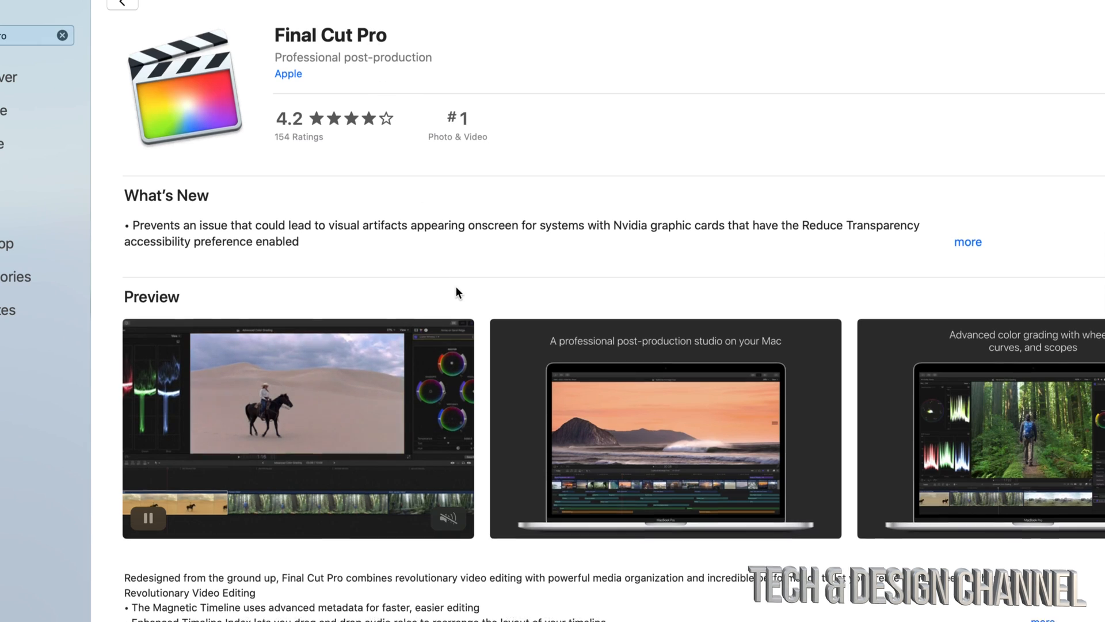
scroll(down, 3)
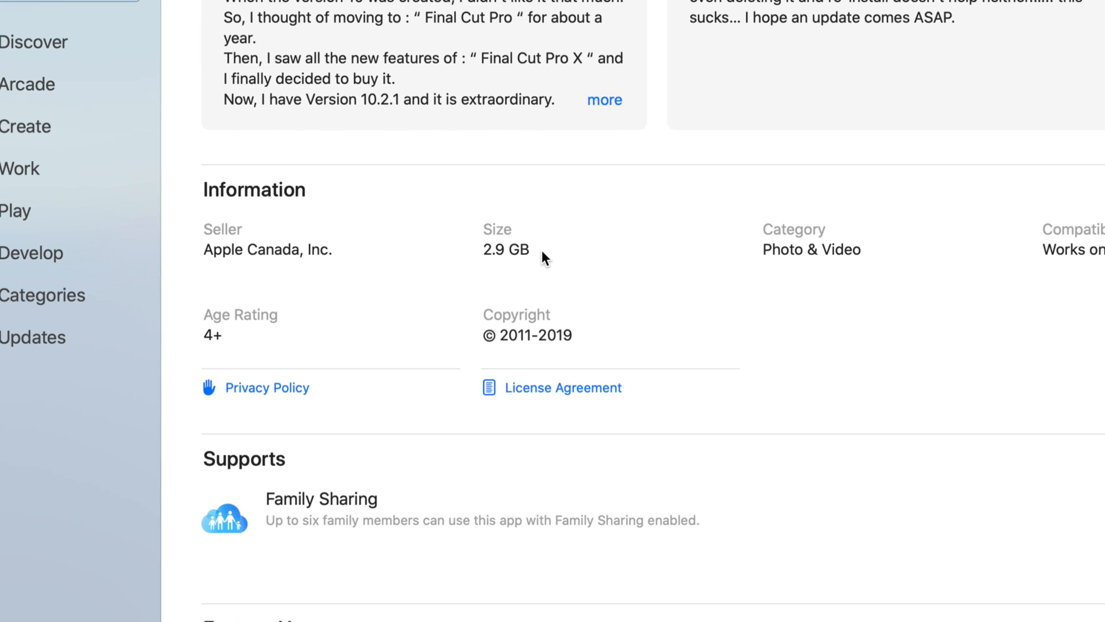
scroll(up, 3)
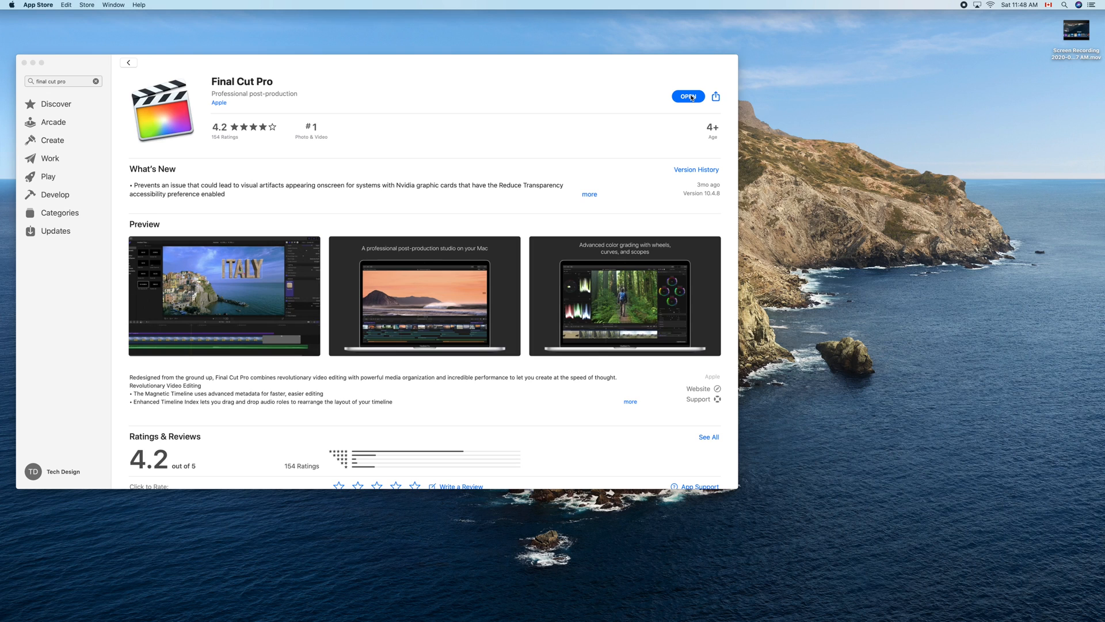
Launch Final Cut Pro and respond to its Photos access alert
click(687, 96)
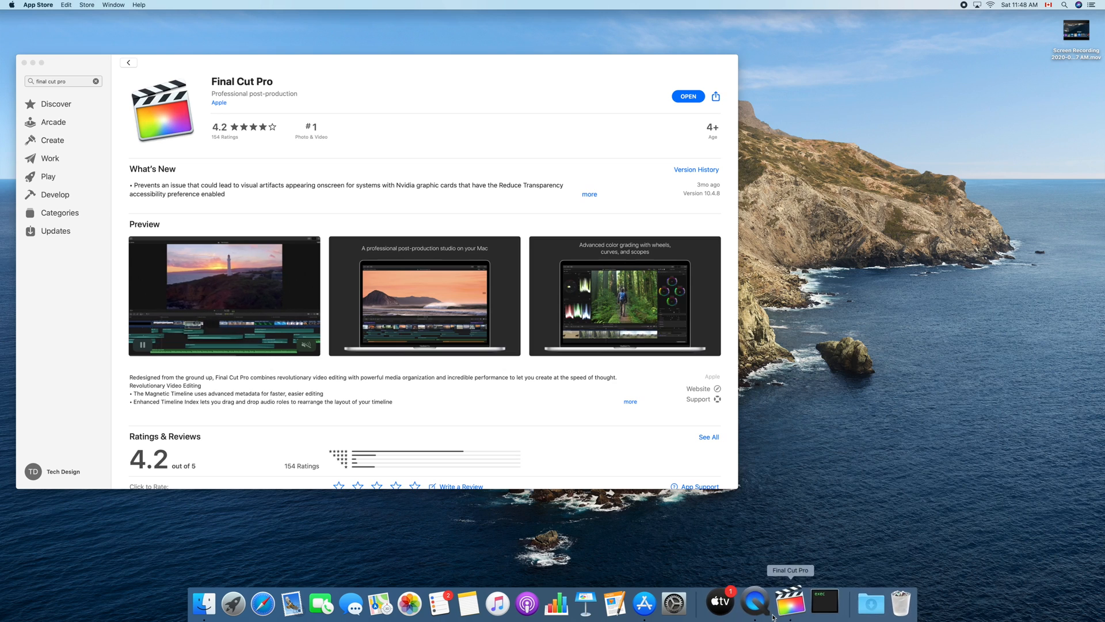
click(789, 603)
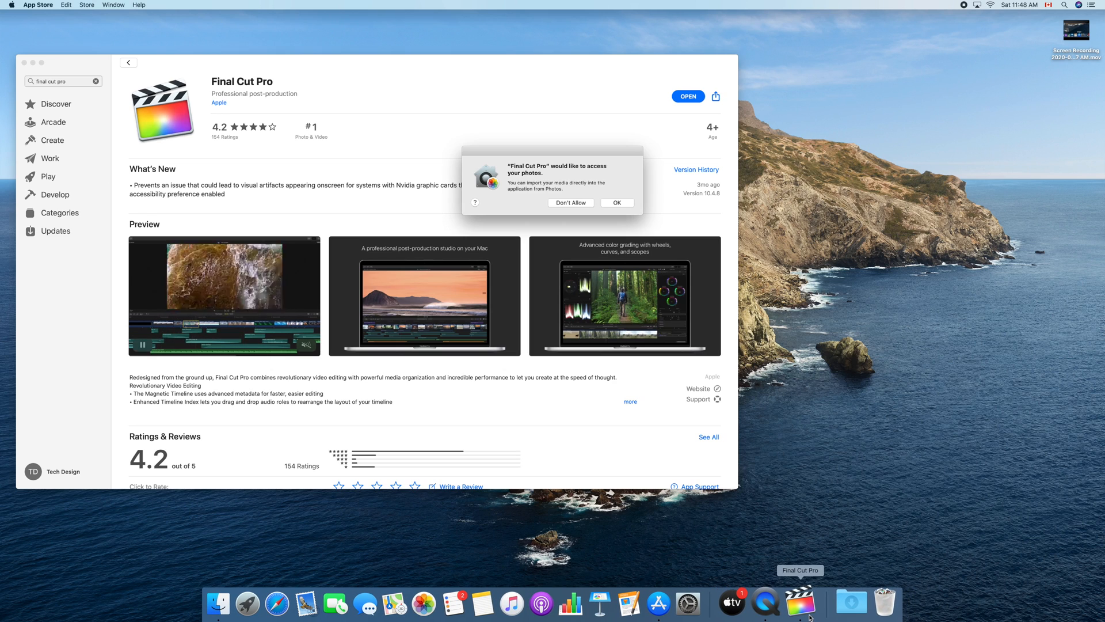
click(798, 603)
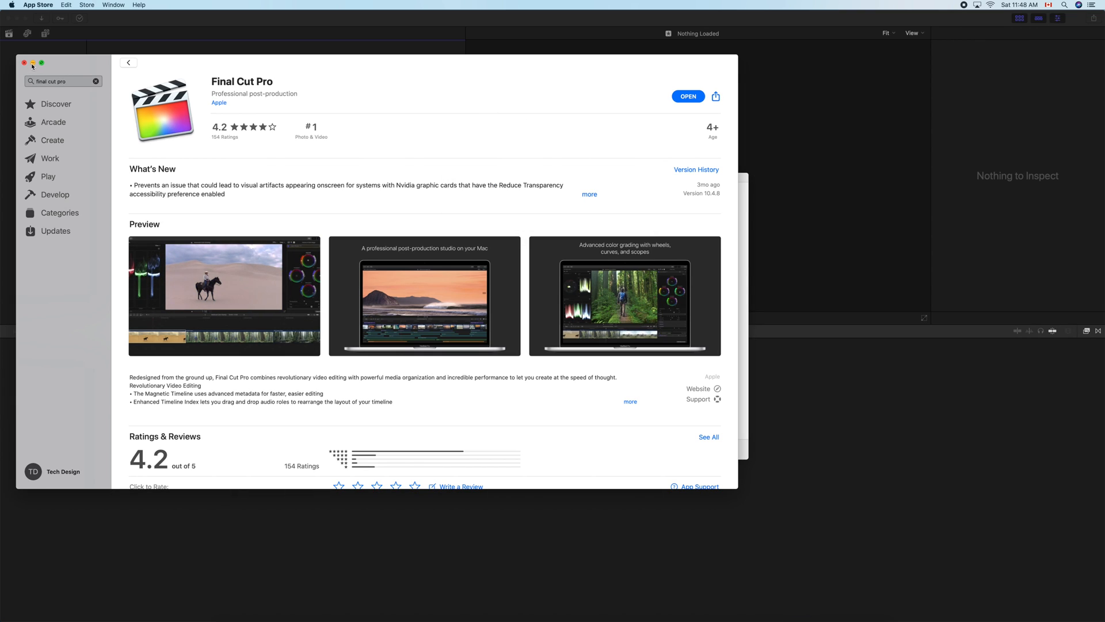
Close the App Store window and continue past What's New in Final Cut Pro X
click(687, 96)
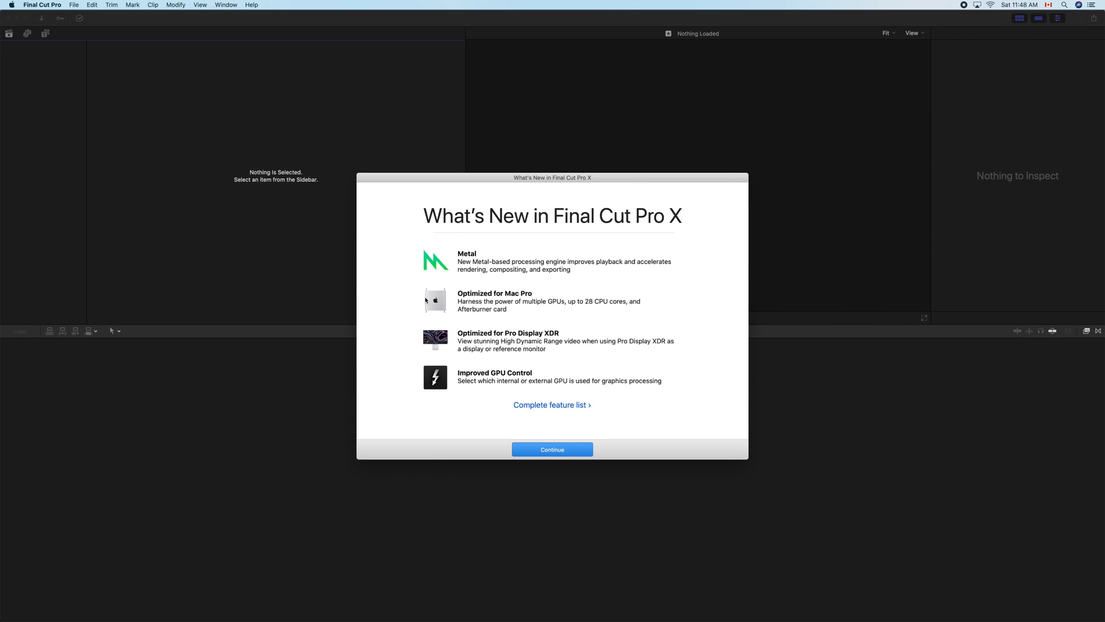
mouse_move(541, 406)
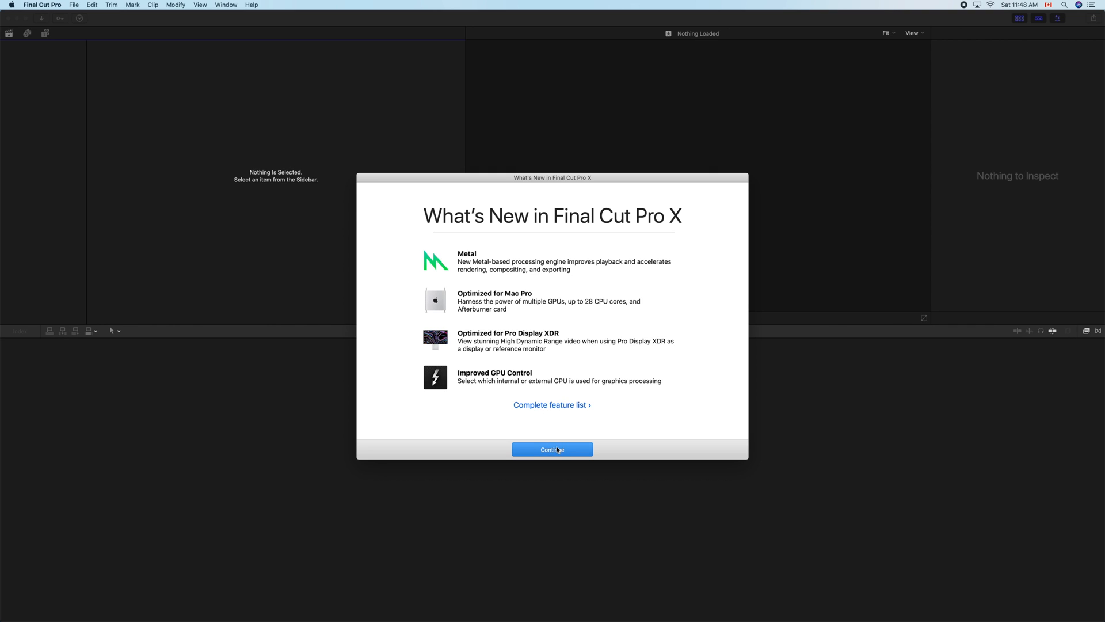
click(552, 449)
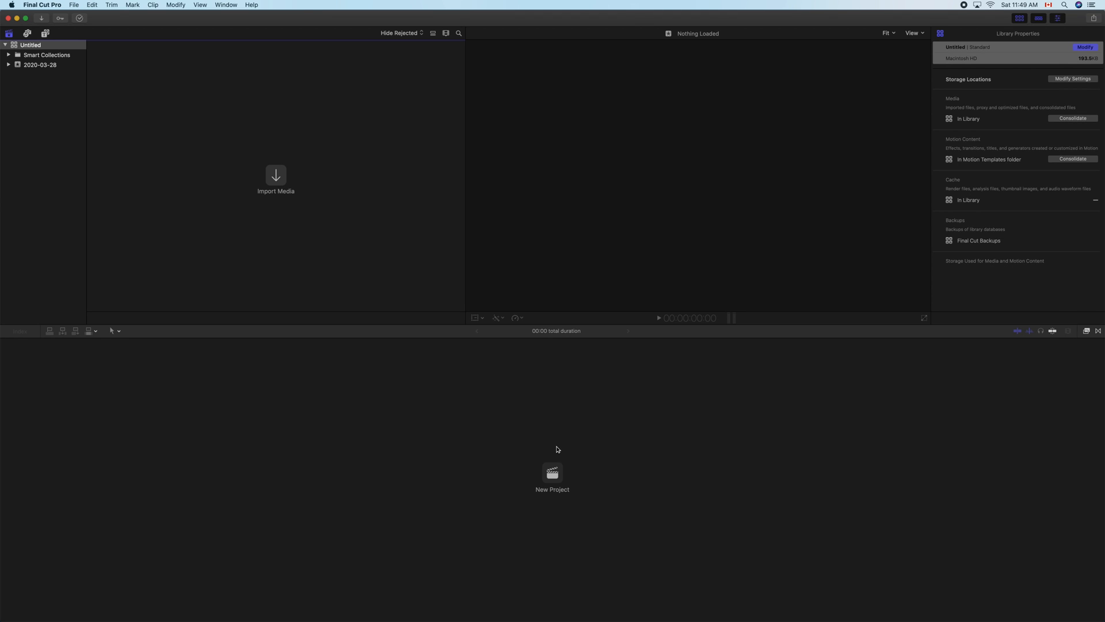
mouse_move(91, 63)
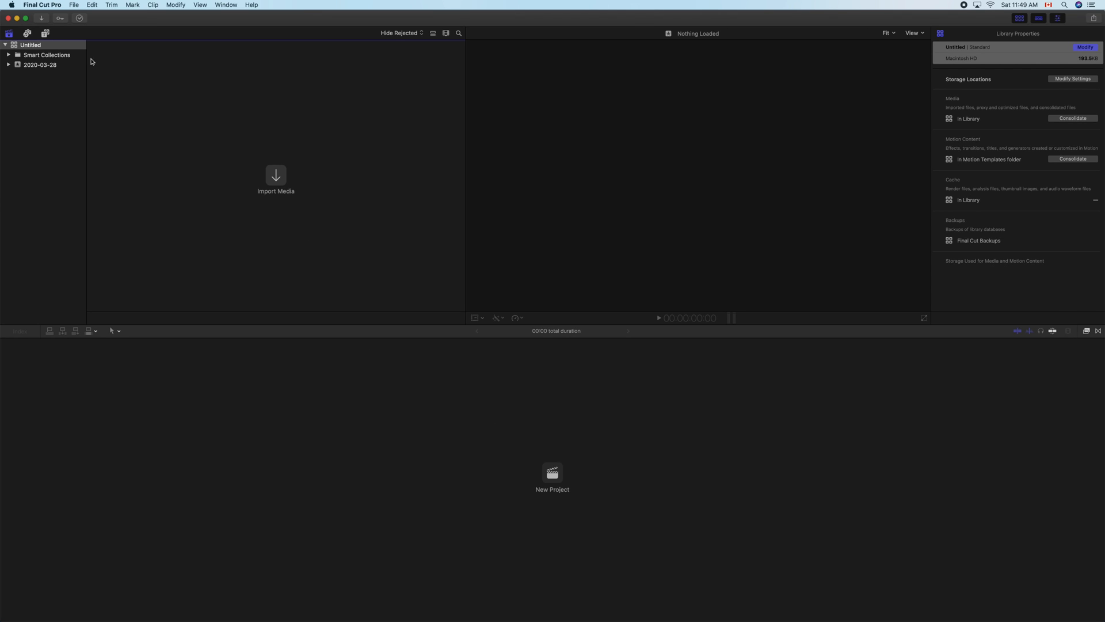
mouse_move(110, 74)
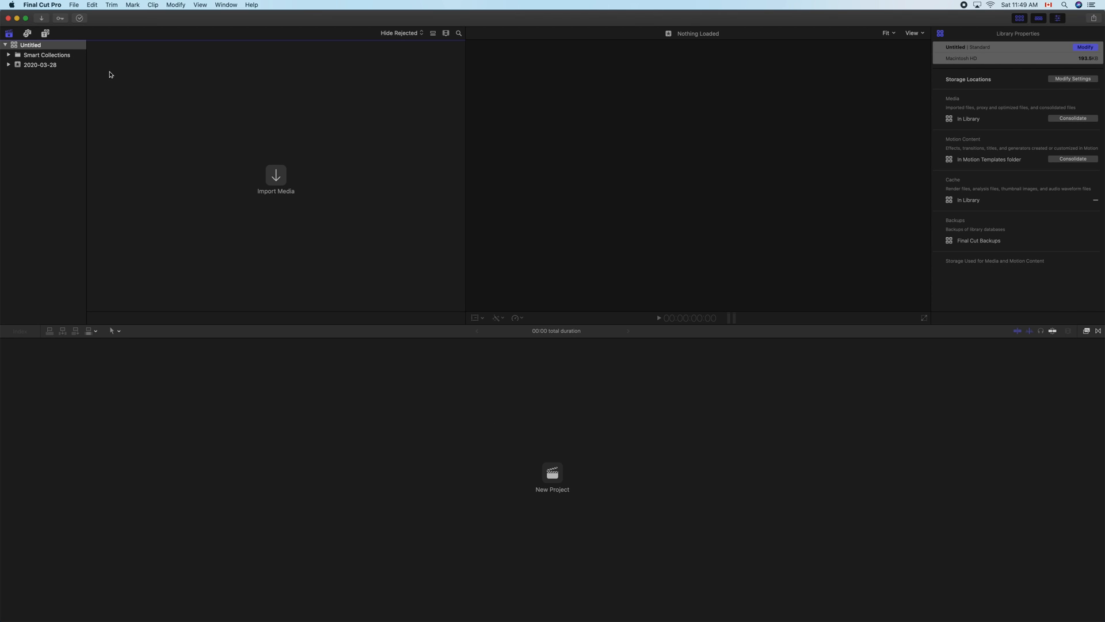
click(553, 476)
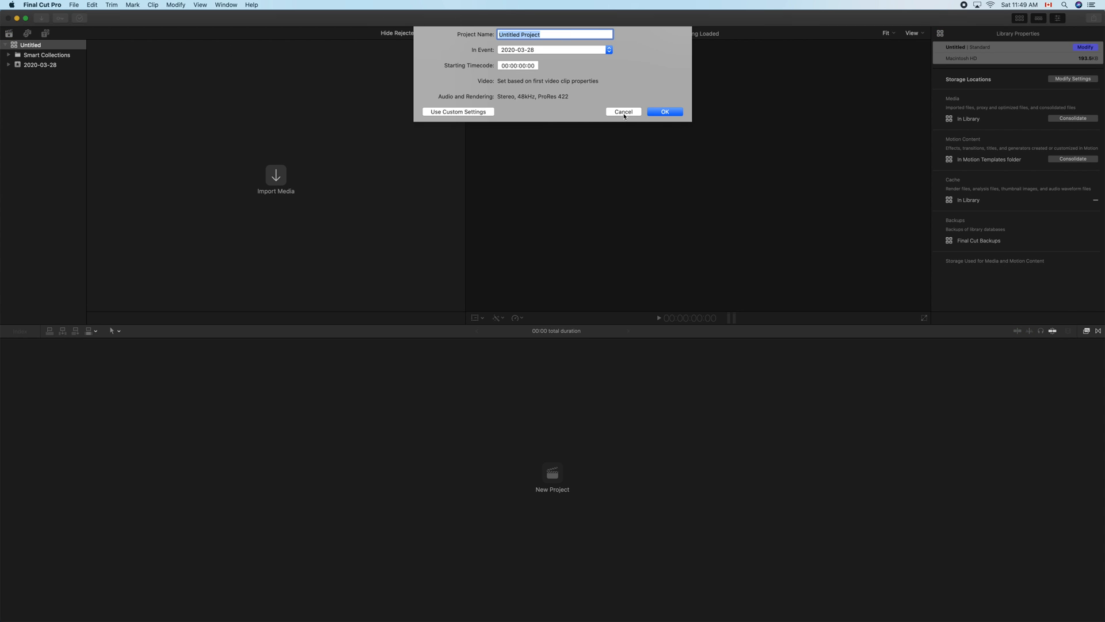
click(623, 112)
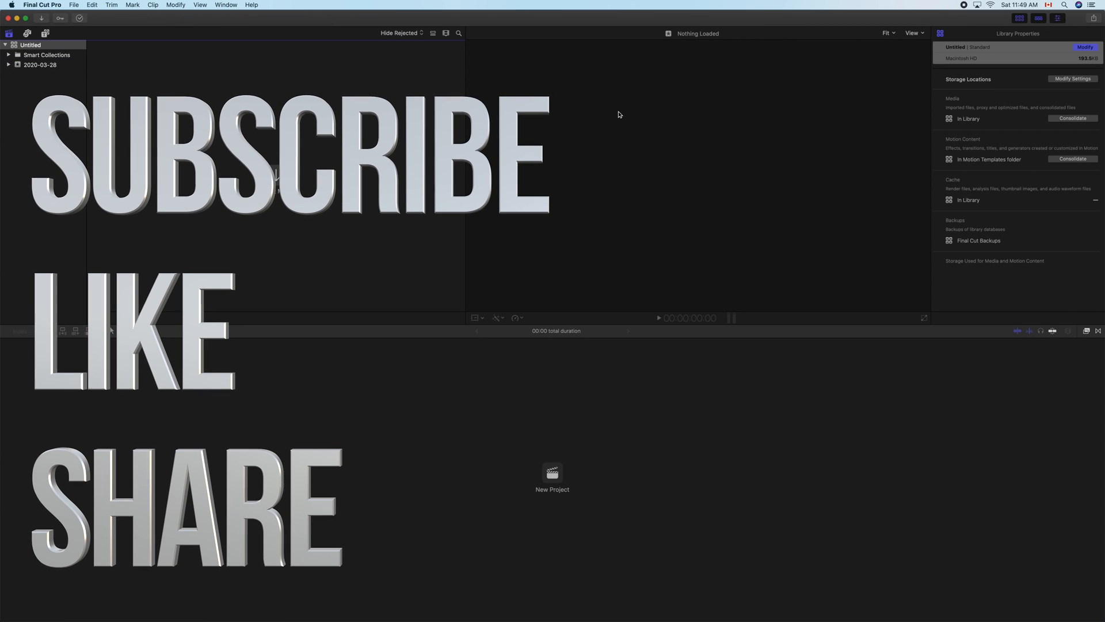